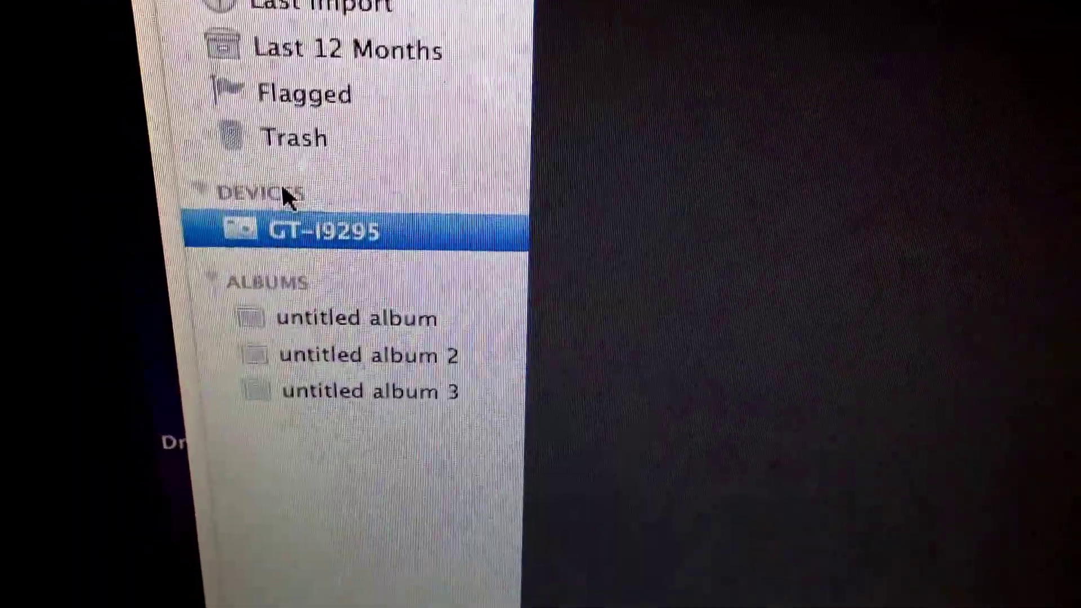
Step: Select the GT-I9295 phone under Devices to show its import view with no new photos
{"action": "left_click", "coordinate": [322, 230]}
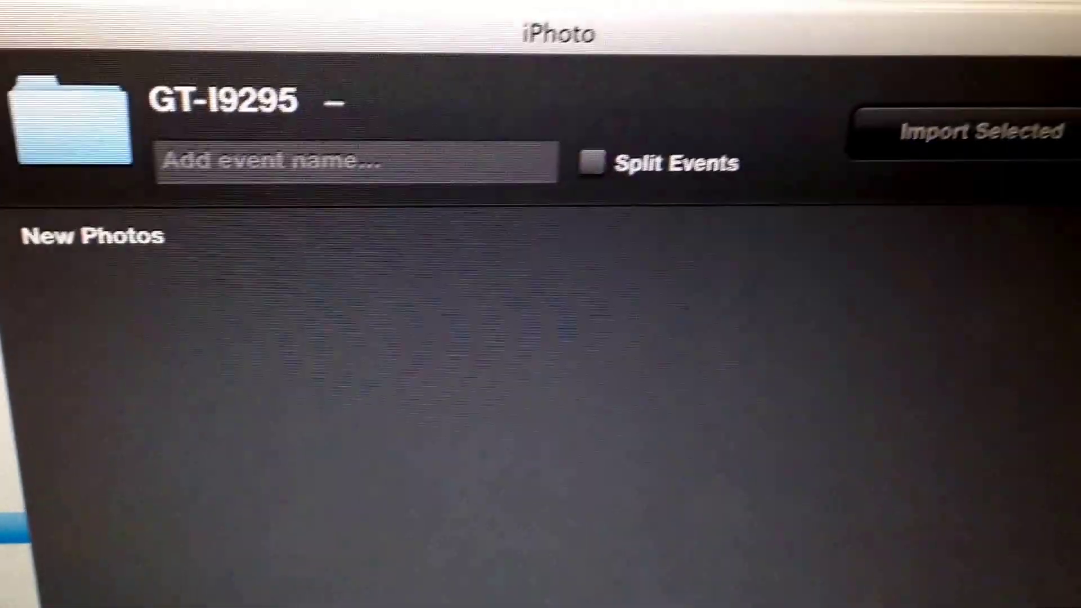